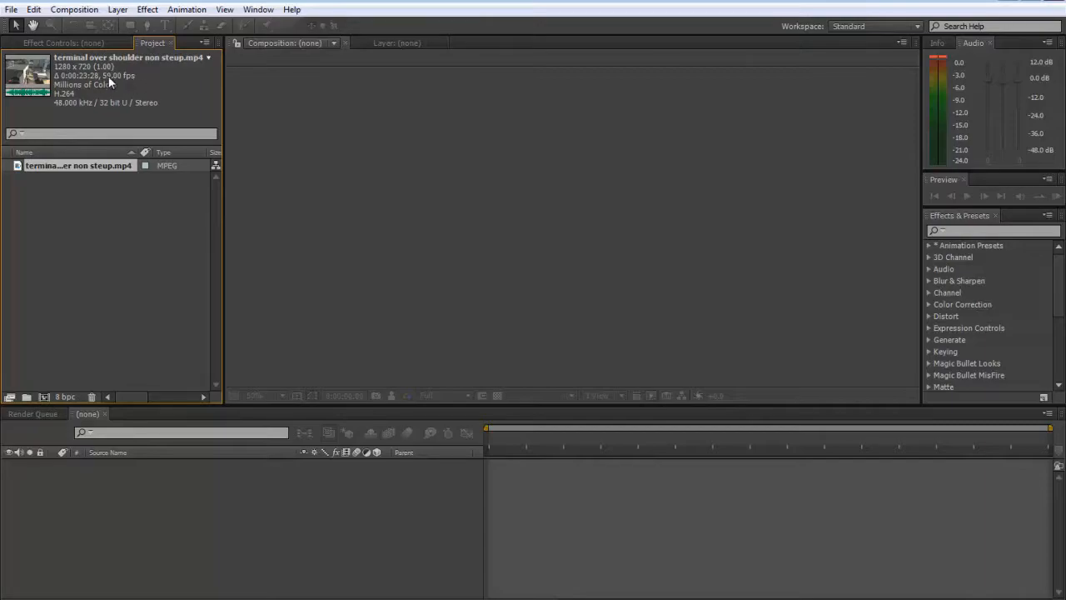
- Create the 1280×720 Comp 1 from the clip and adjust its frame rate in Composition Settings
{"action": "left_click", "coordinate": [73, 10]}
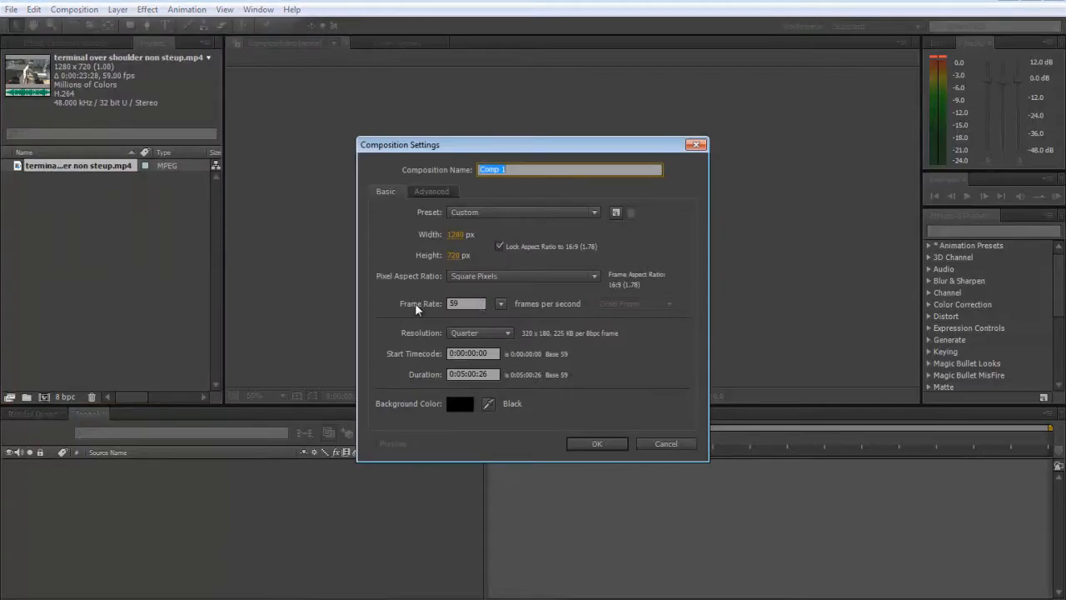
{"action": "left_click", "coordinate": [467, 304]}
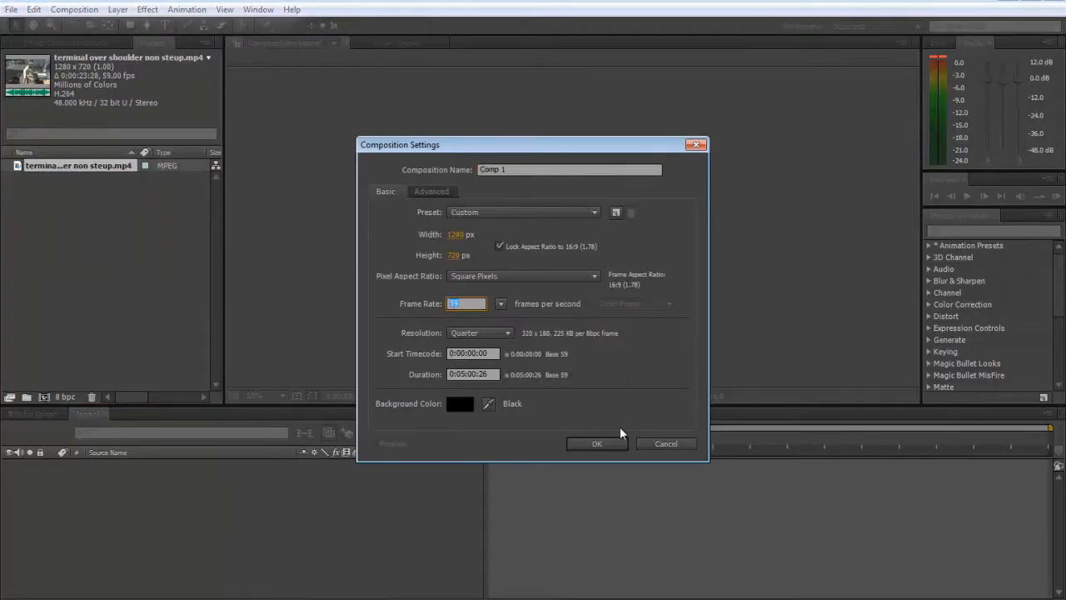
{"action": "left_click", "coordinate": [596, 443]}
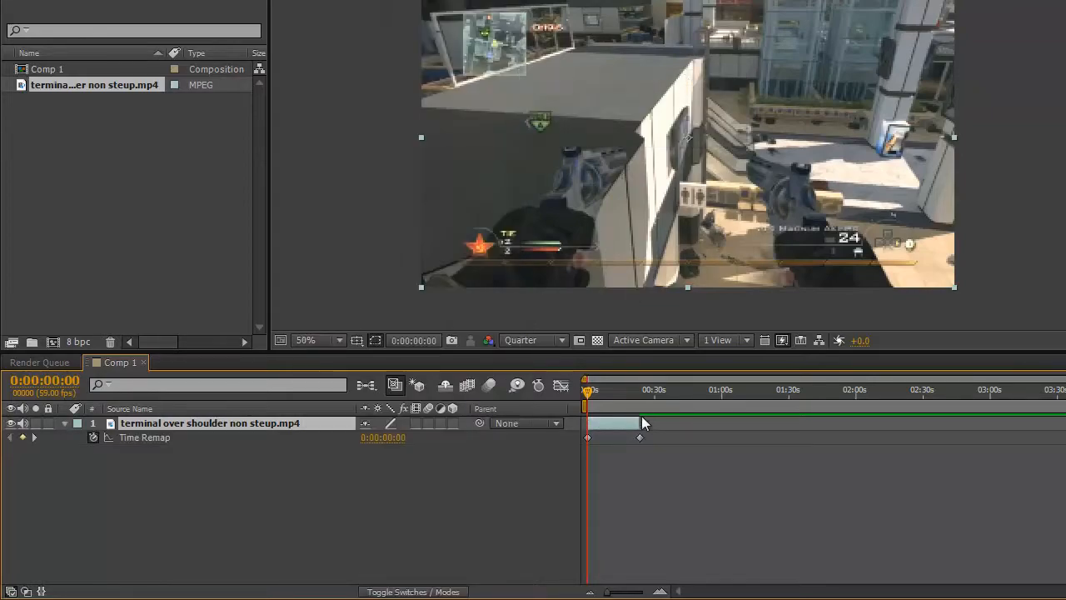
{"action": "mouse_move", "coordinate": [664, 431]}
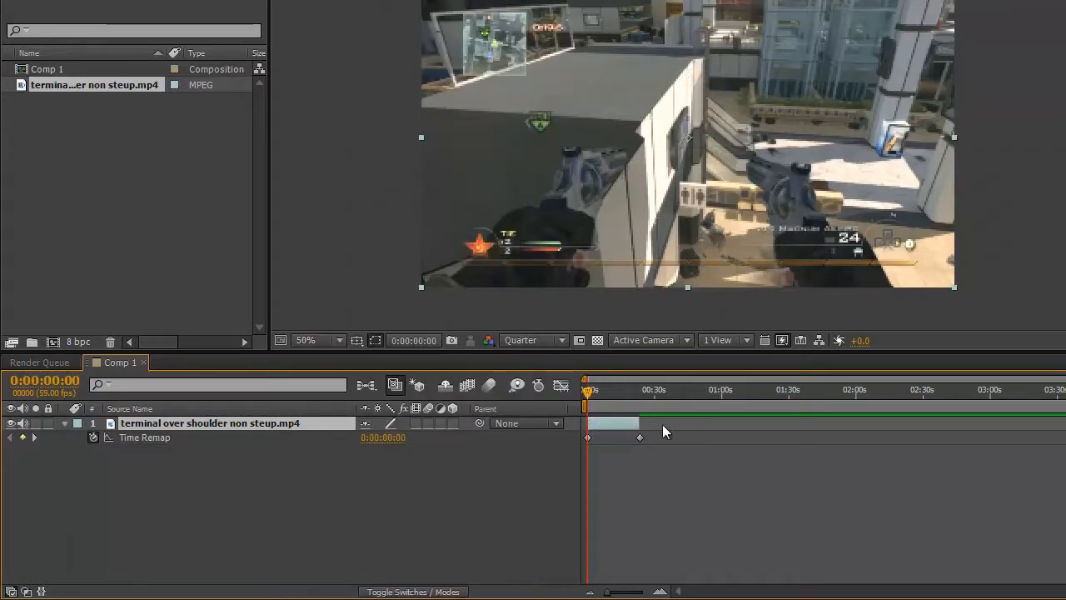
{"action": "mouse_move", "coordinate": [631, 397]}
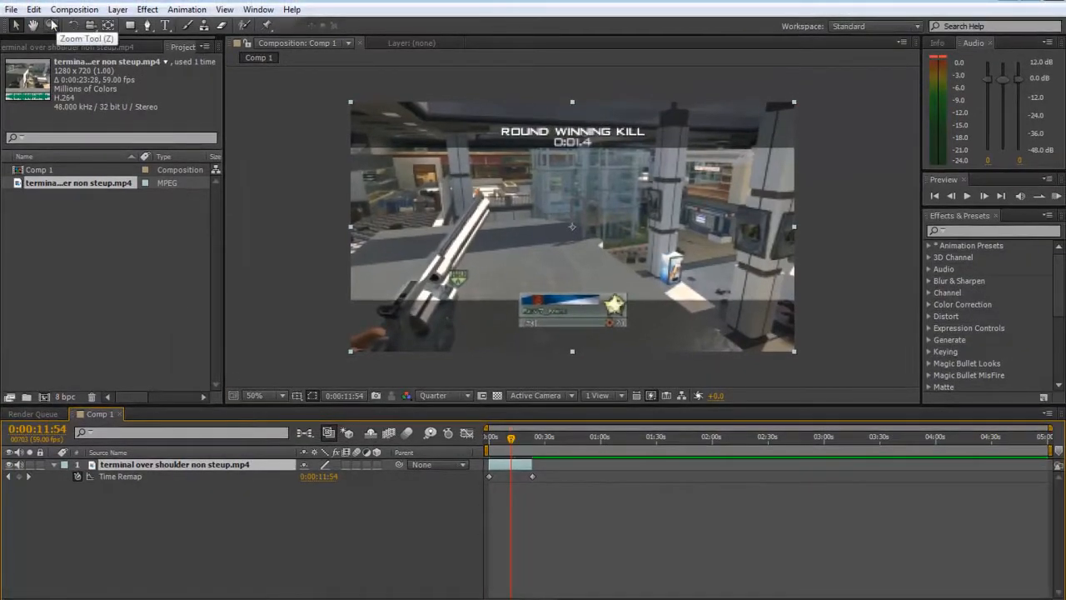
- Undo Toggle Time Remapping via Edit and scrub back to the round-winning kill
{"action": "left_click", "coordinate": [33, 10]}
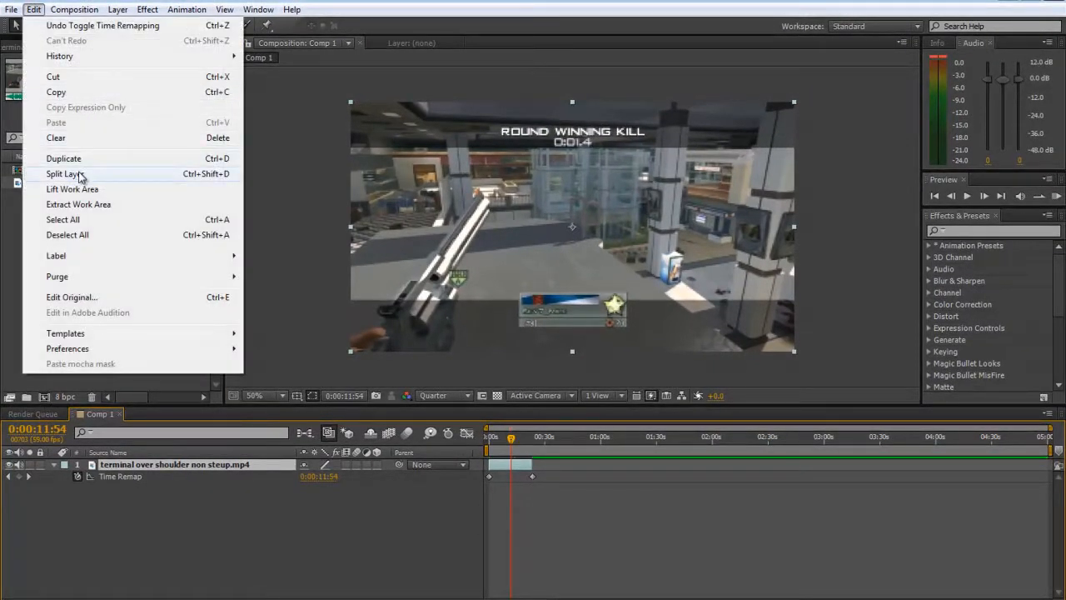
{"action": "left_click", "coordinate": [65, 173]}
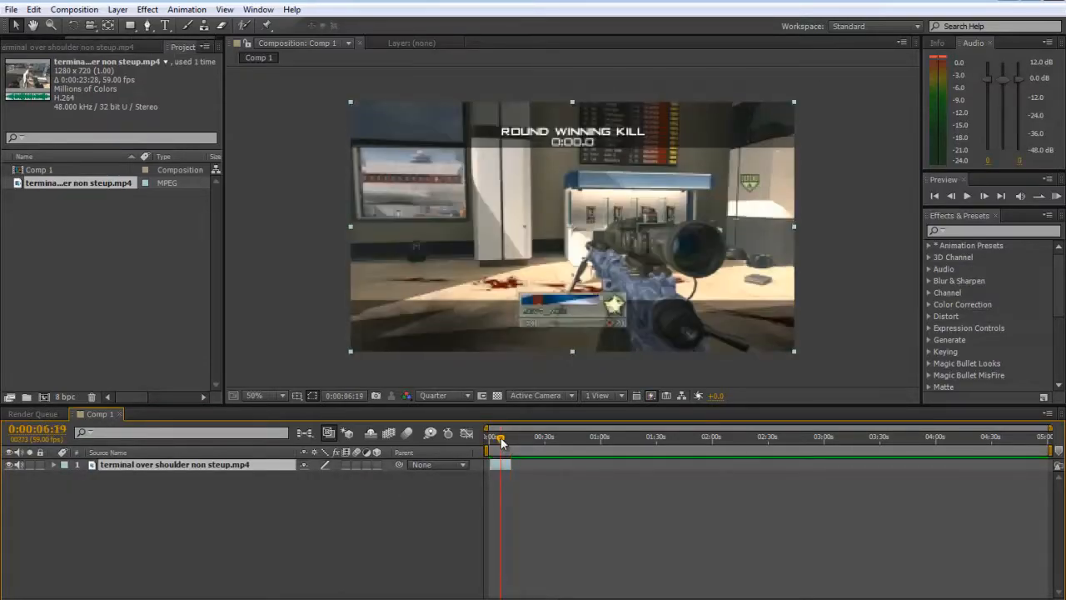
{"action": "left_click_drag", "start_coordinate": [503, 437], "coordinate": [496, 436]}
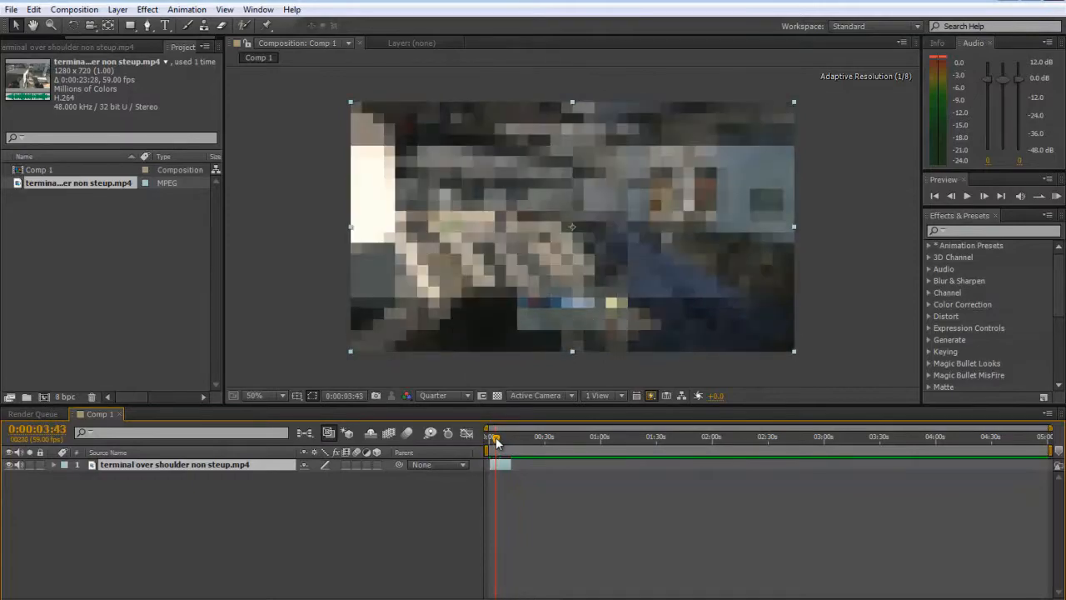
{"action": "left_click", "coordinate": [491, 437]}
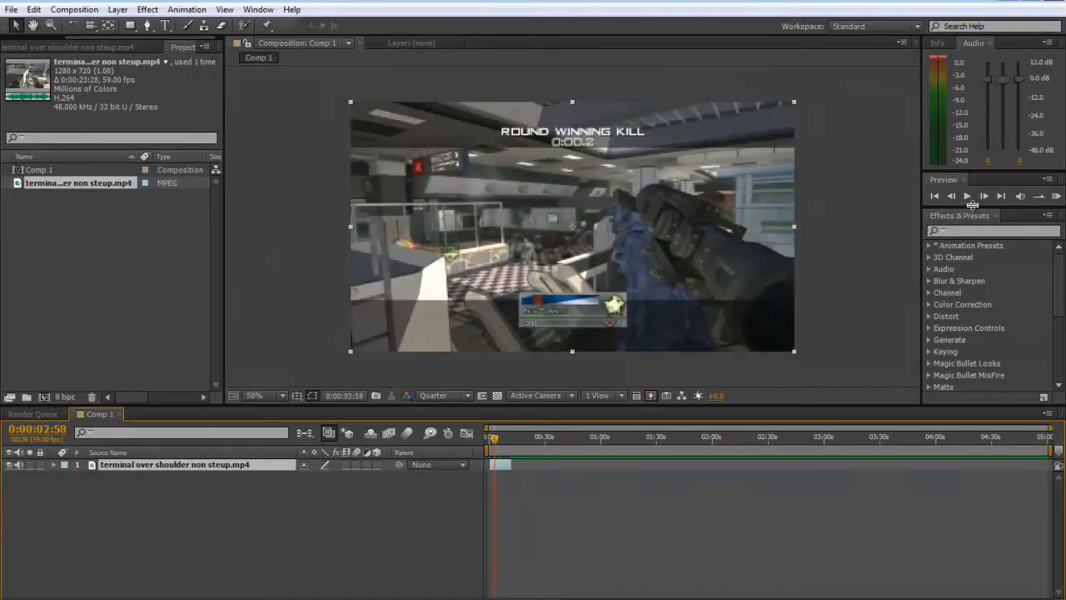
{"action": "left_click", "coordinate": [950, 197]}
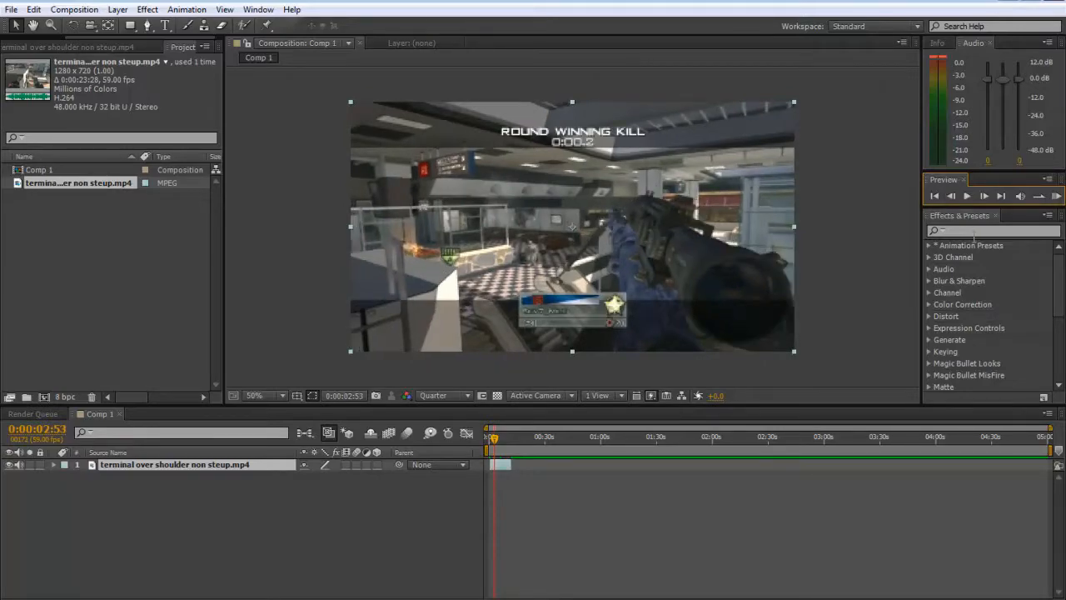
- Search the Effects & Presets panel for 'twi' to list the Twixtor effects
{"action": "type", "text": "twixtor"}
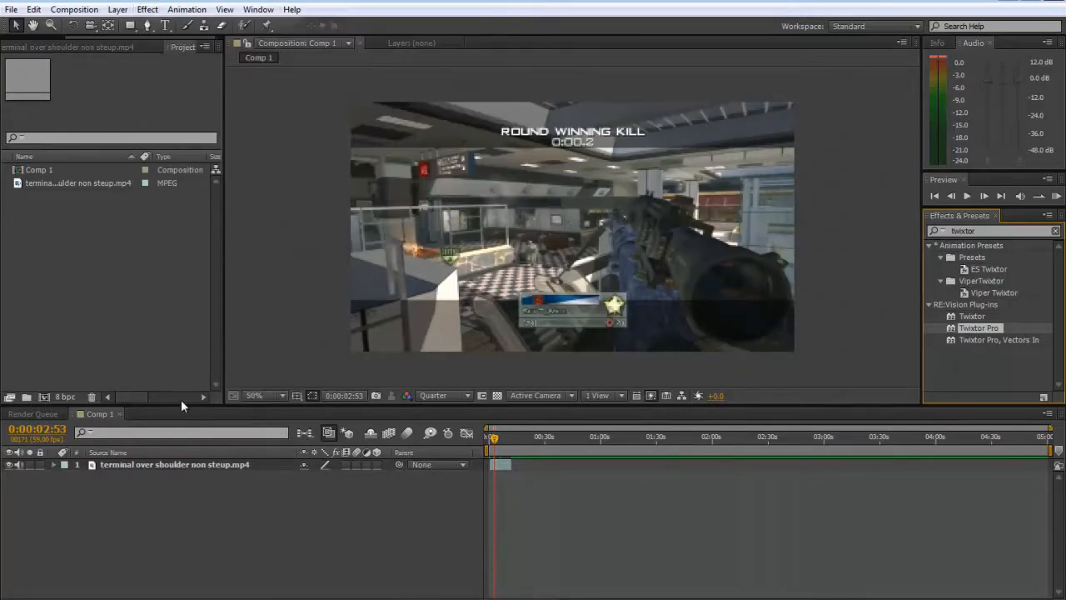
- Apply Effect > RE:Vision Plug-ins > Twixtor Pro to the selected clip layer
{"action": "left_click", "coordinate": [147, 10]}
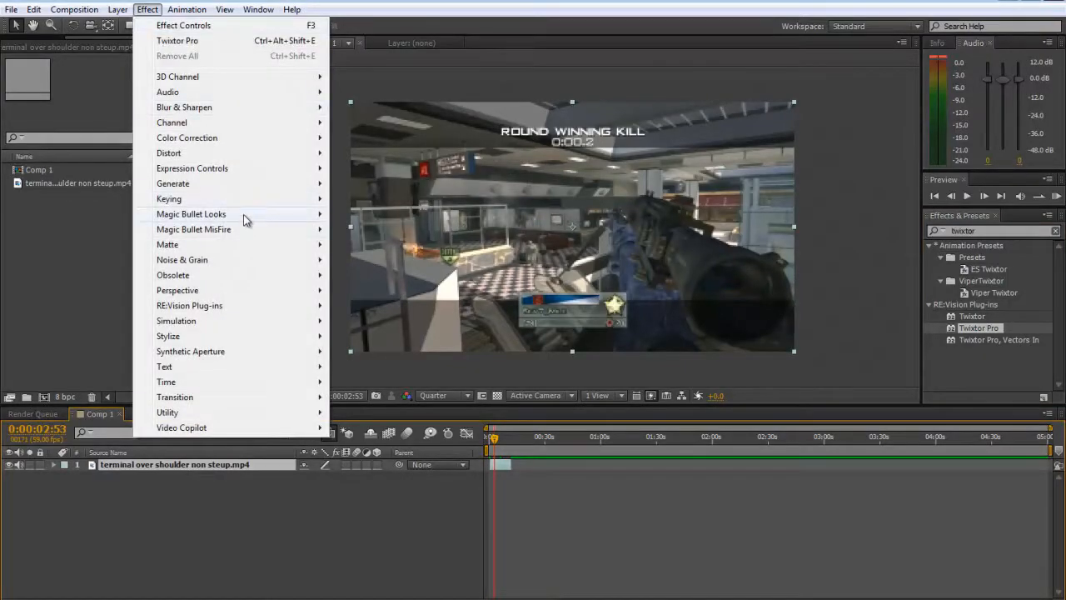
{"action": "mouse_move", "coordinate": [190, 304]}
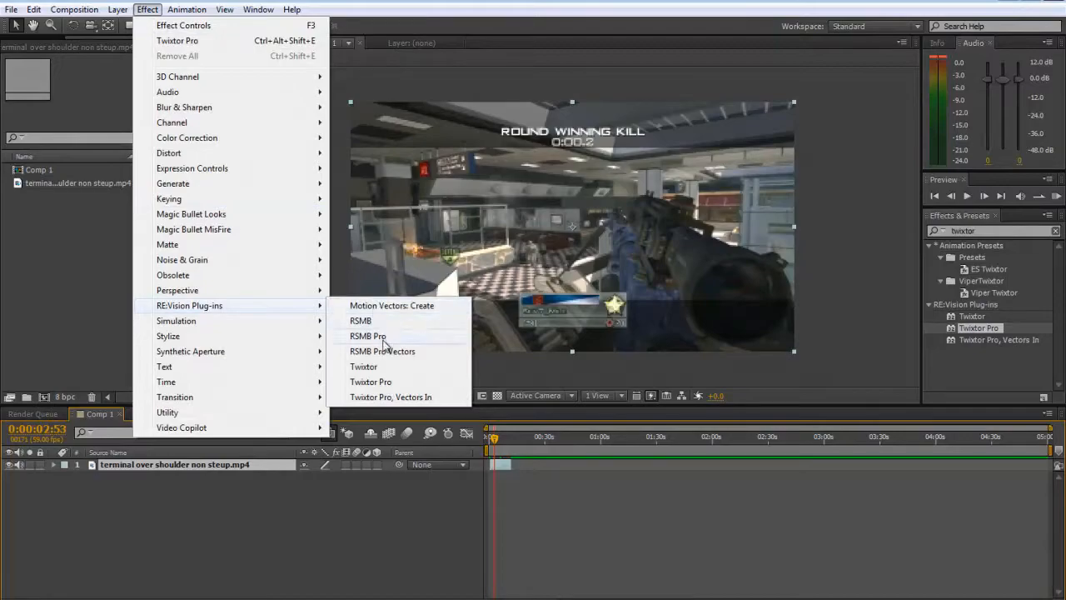
{"action": "left_click", "coordinate": [370, 382]}
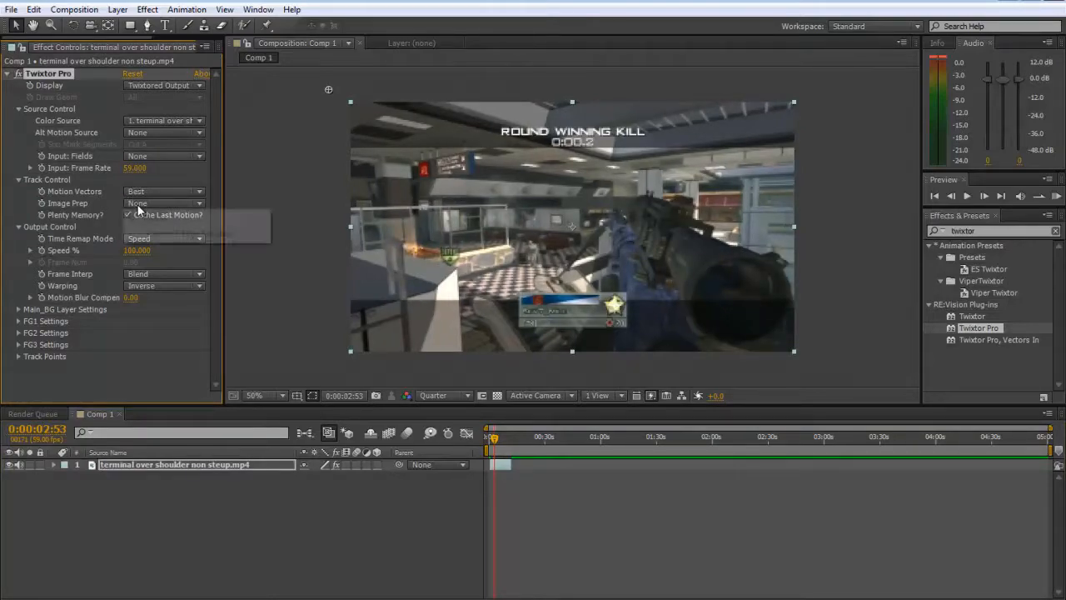
- Set Twixtor Pro image prep to contrast/edge enhancement and warping to Inverse w/ Smart Blend
{"action": "left_click", "coordinate": [164, 204]}
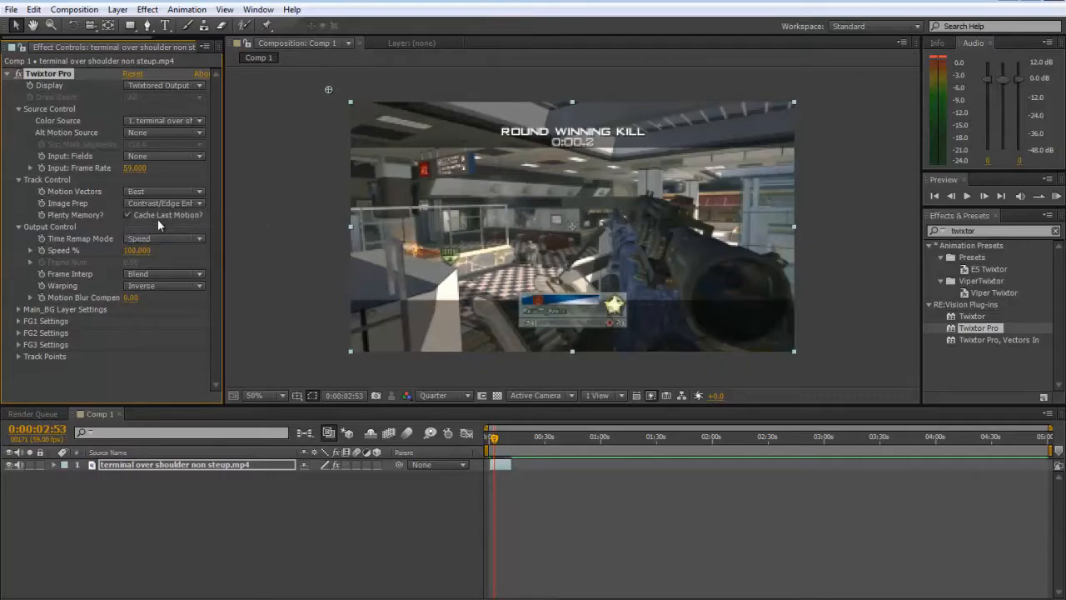
{"action": "left_click", "coordinate": [163, 273]}
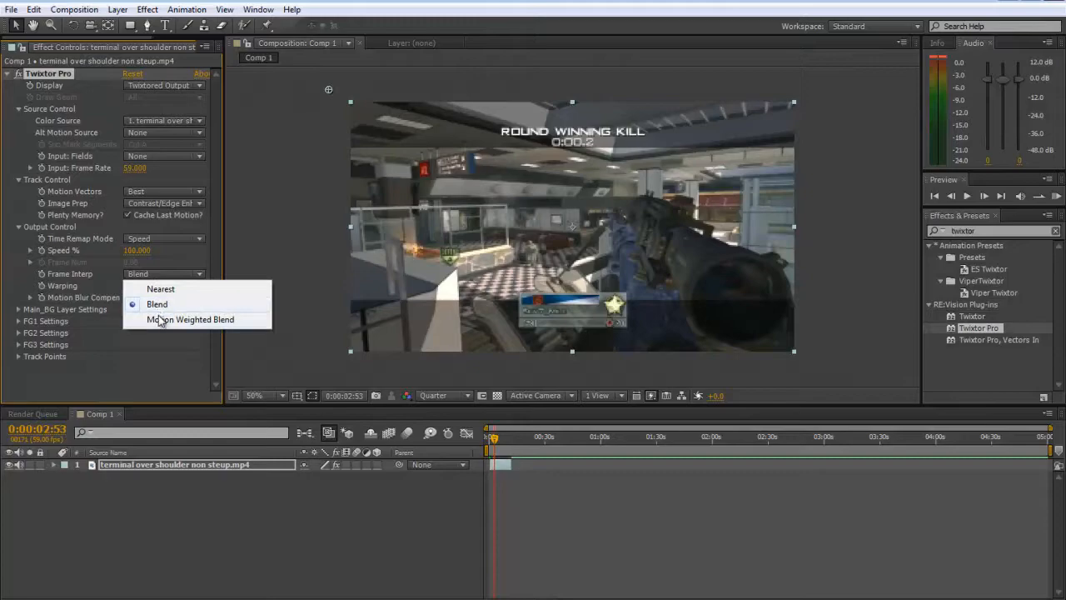
{"action": "left_click", "coordinate": [190, 320]}
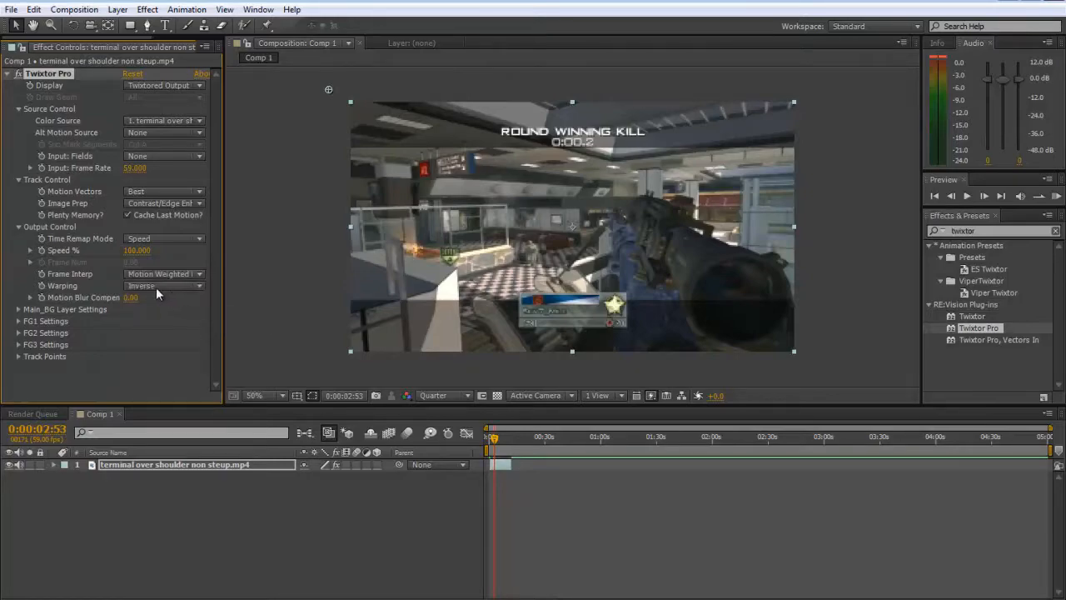
{"action": "left_click", "coordinate": [164, 286]}
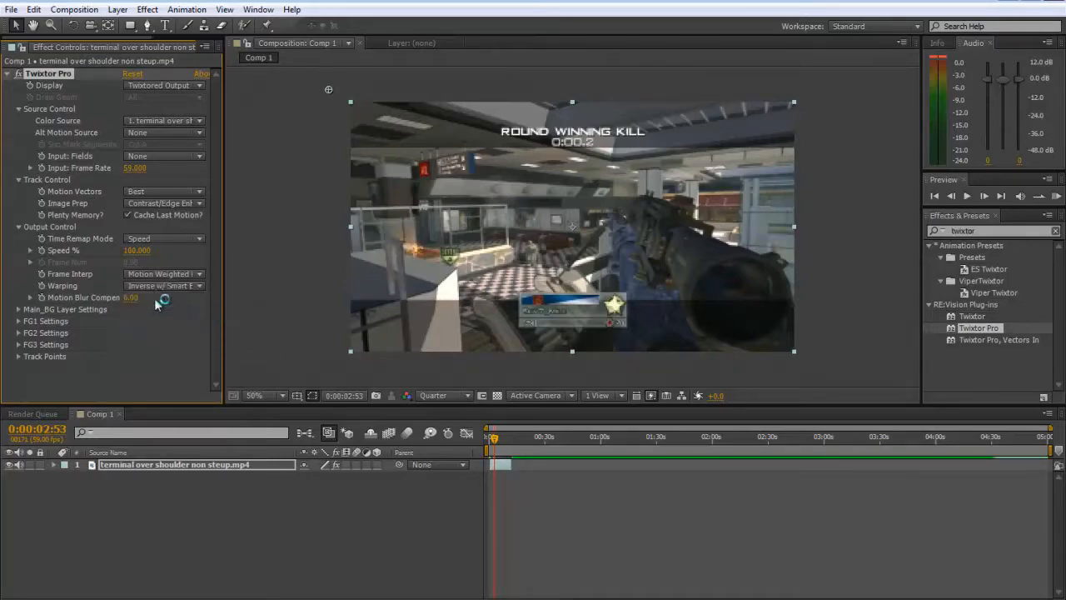
- Expand the Main_BG layer settings and twirl open the clip's properties in the timeline
{"action": "left_click", "coordinate": [18, 308]}
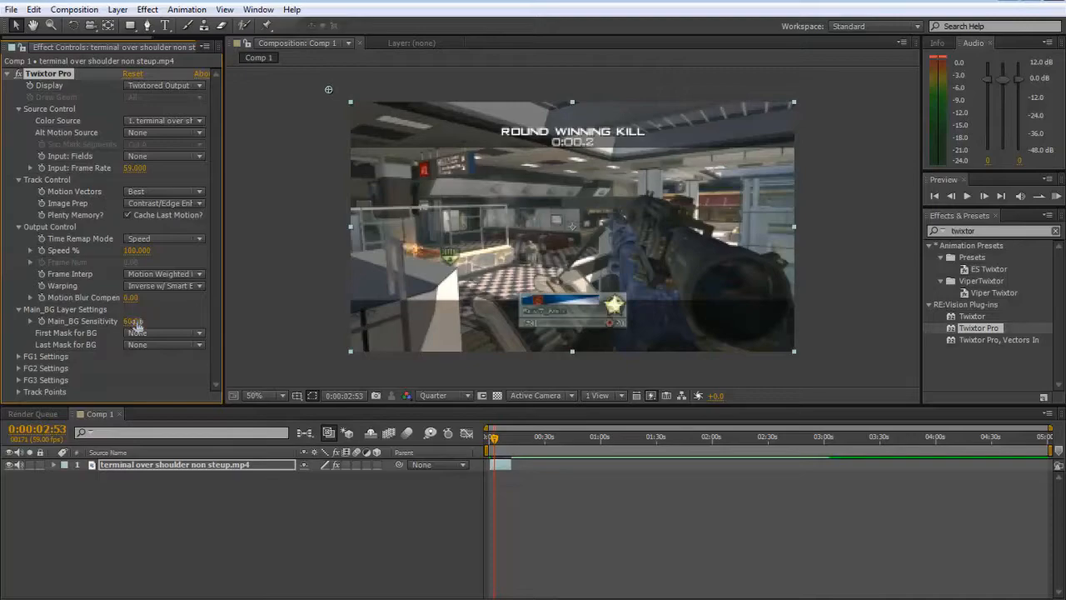
{"action": "scroll", "scroll_direction": "down", "scroll_amount": 3}
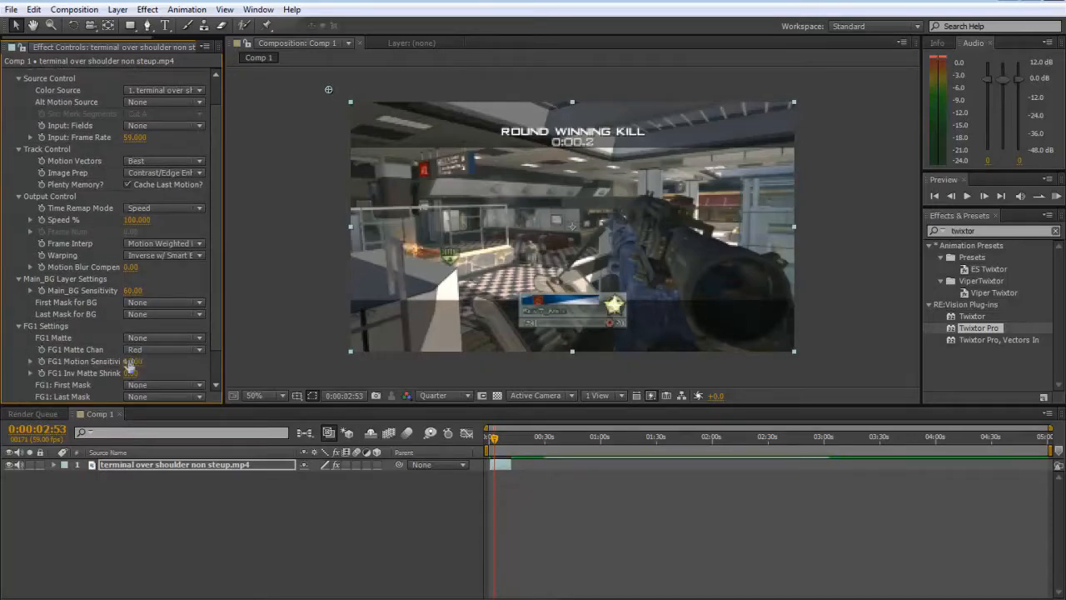
{"action": "left_click", "coordinate": [65, 465]}
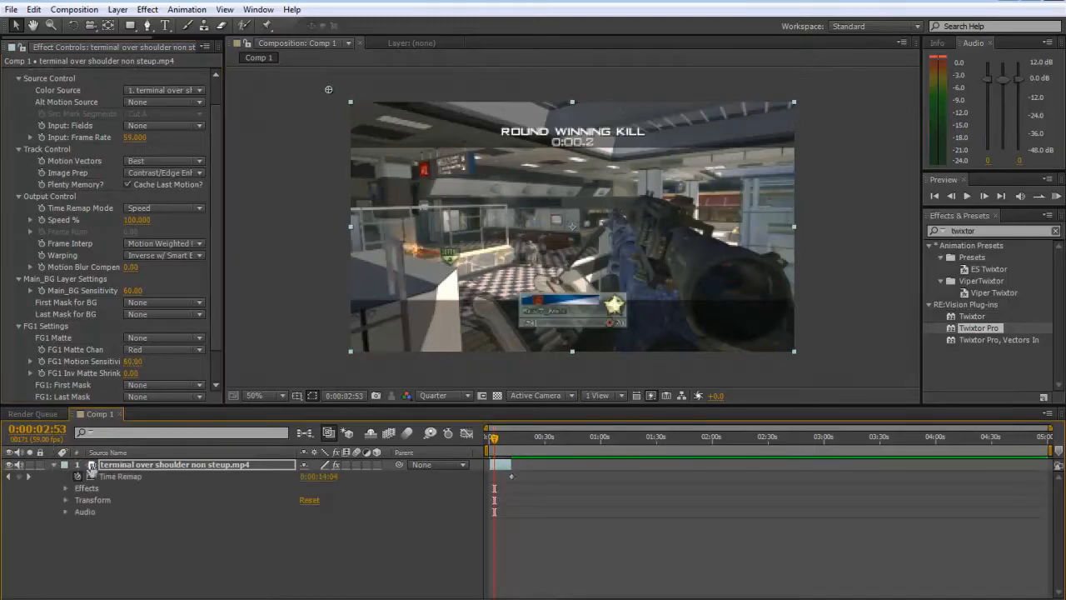
- Keyframe Twixtor Pro Speed % from 100 down to 2.00 at a later playhead position
{"action": "left_click", "coordinate": [66, 487]}
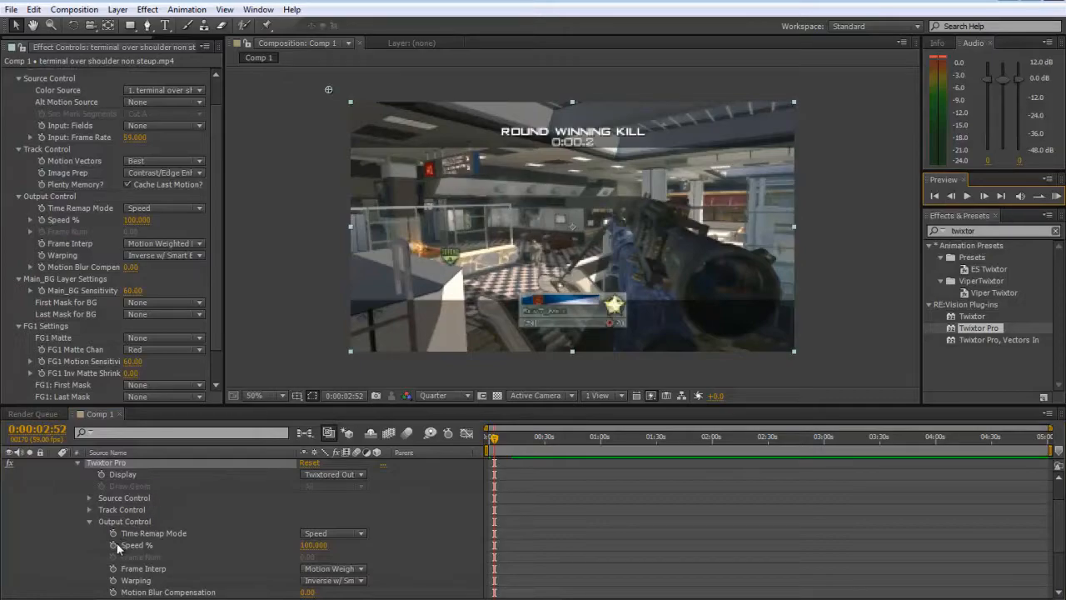
{"action": "mouse_move", "coordinate": [113, 545]}
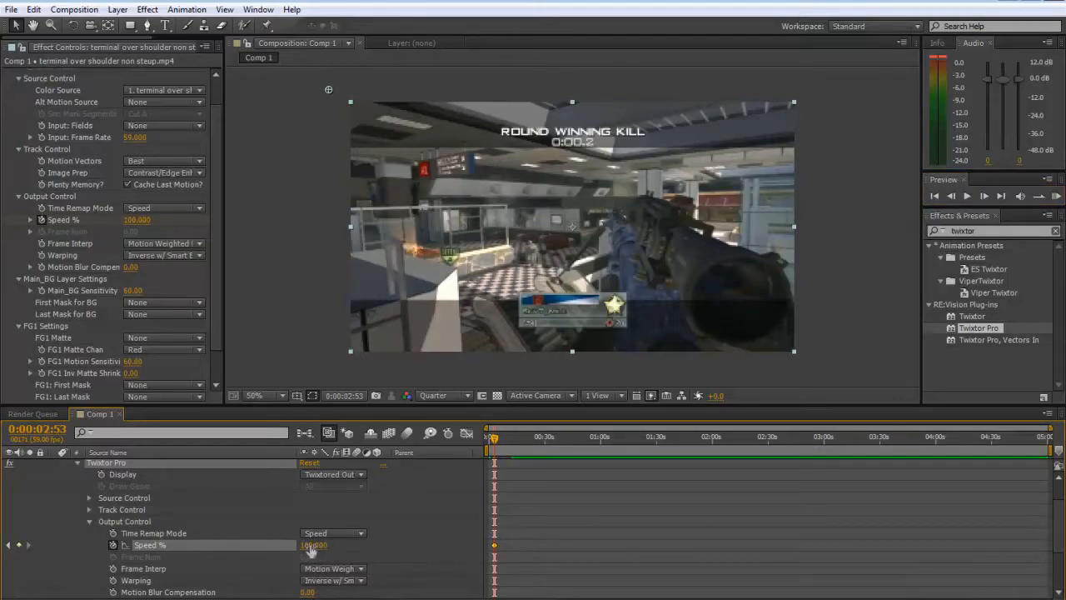
{"action": "type", "text": "2.00"}
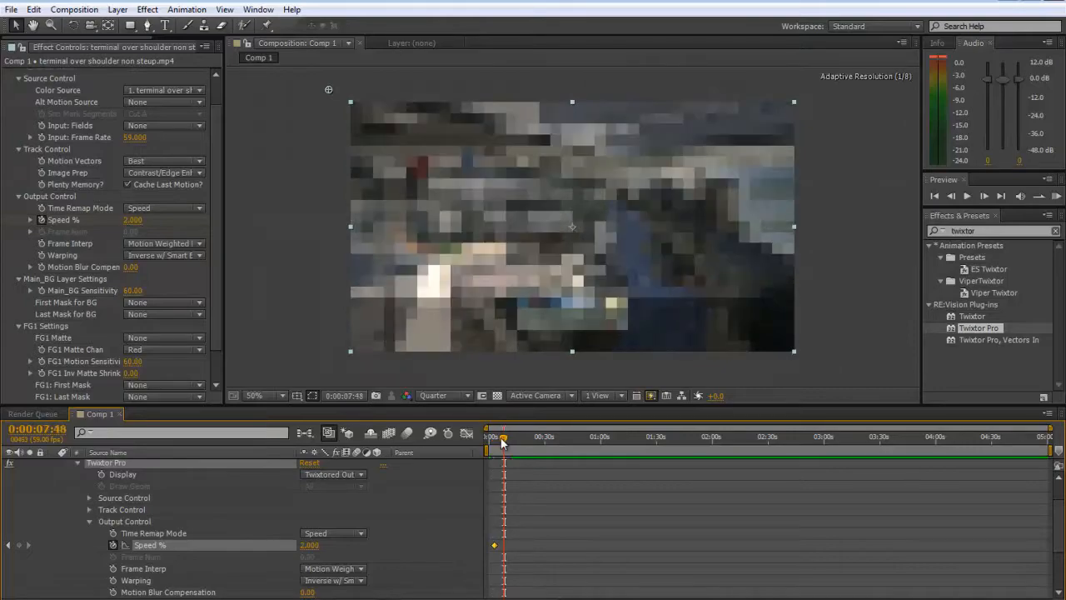
{"action": "left_click_drag", "start_coordinate": [503, 437], "coordinate": [496, 437]}
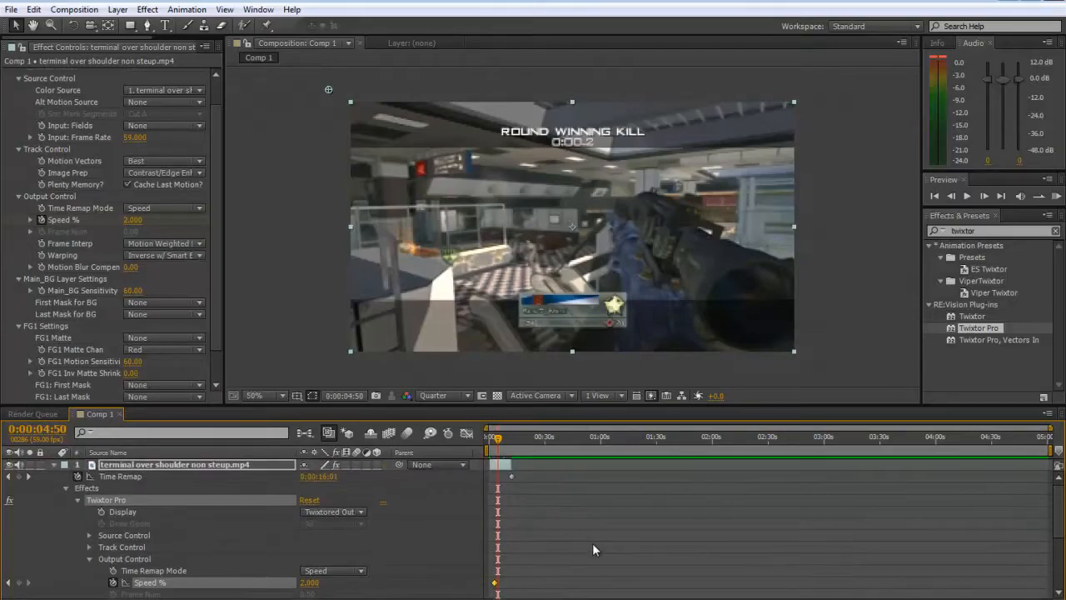
{"action": "mouse_move", "coordinate": [497, 437]}
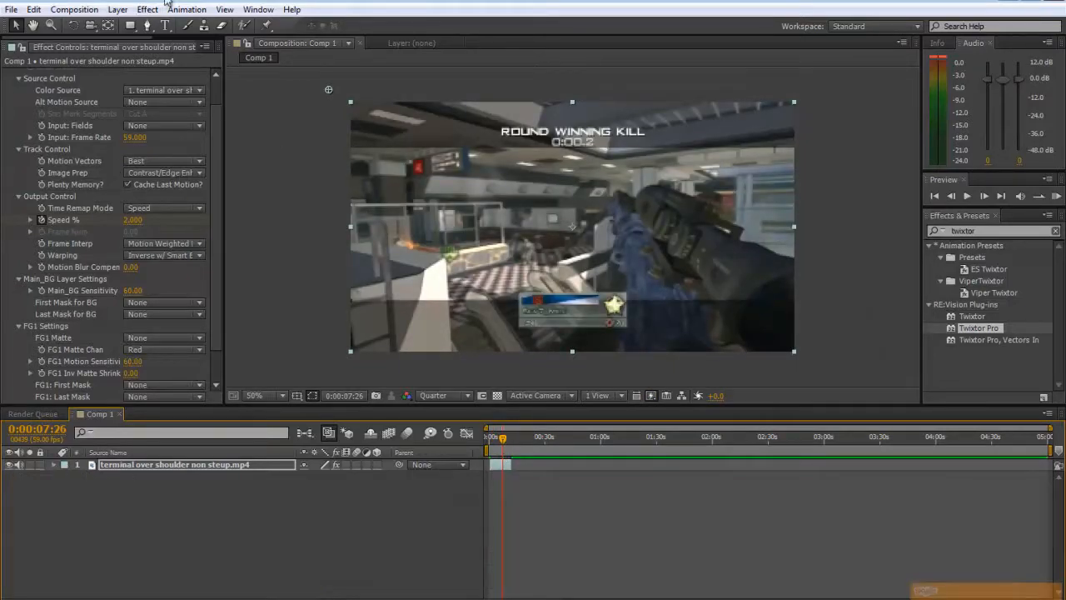
- Apply Effect > Magic Bullet Looks > Looks to the clip and launch its Edit... look editor
{"action": "left_click", "coordinate": [146, 10]}
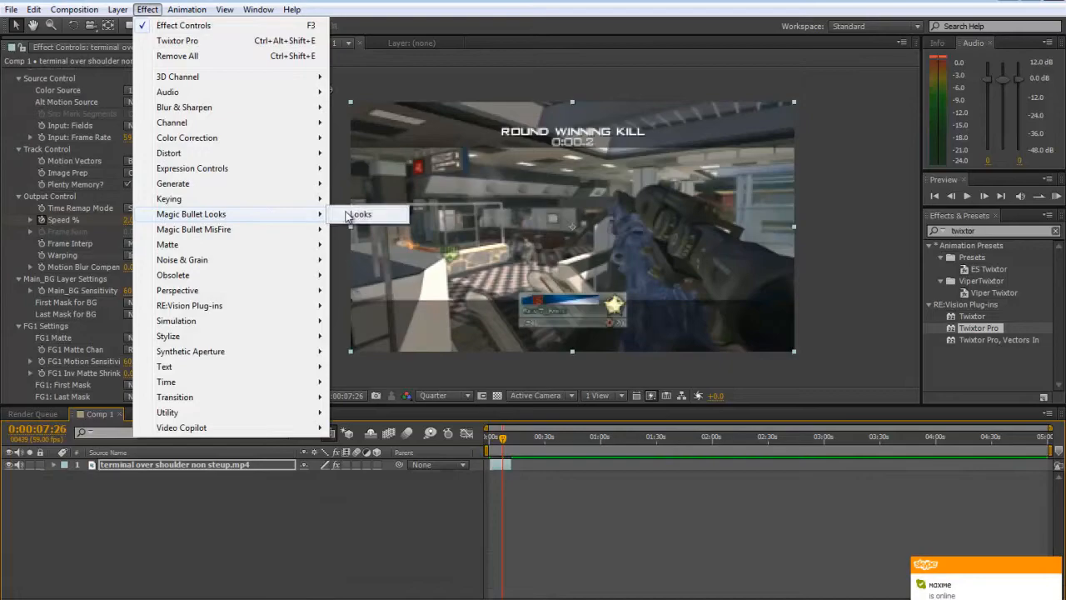
{"action": "left_click", "coordinate": [360, 213]}
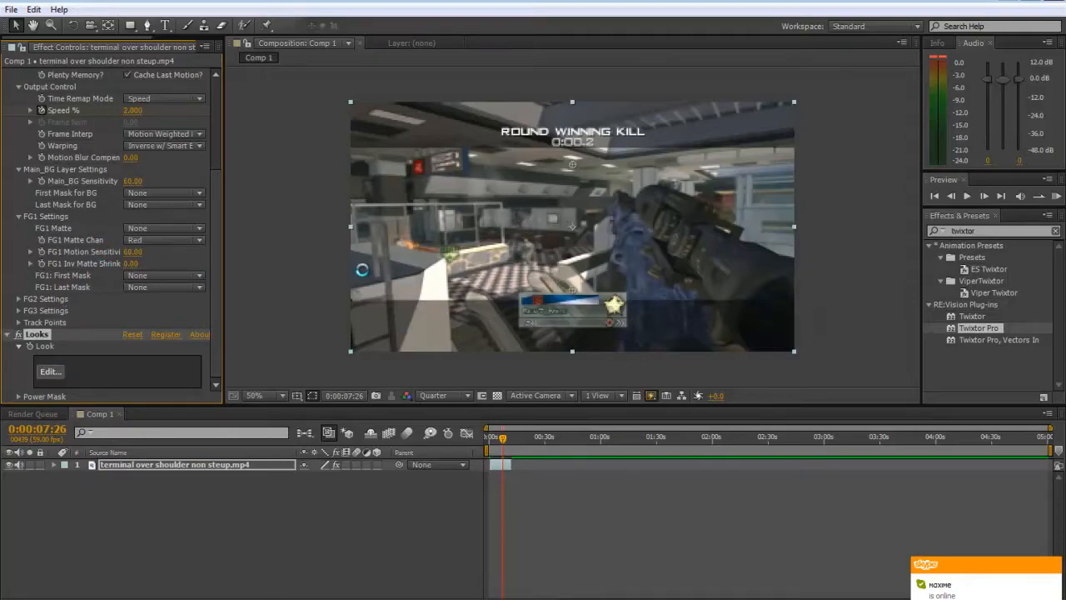
{"action": "left_click", "coordinate": [50, 370]}
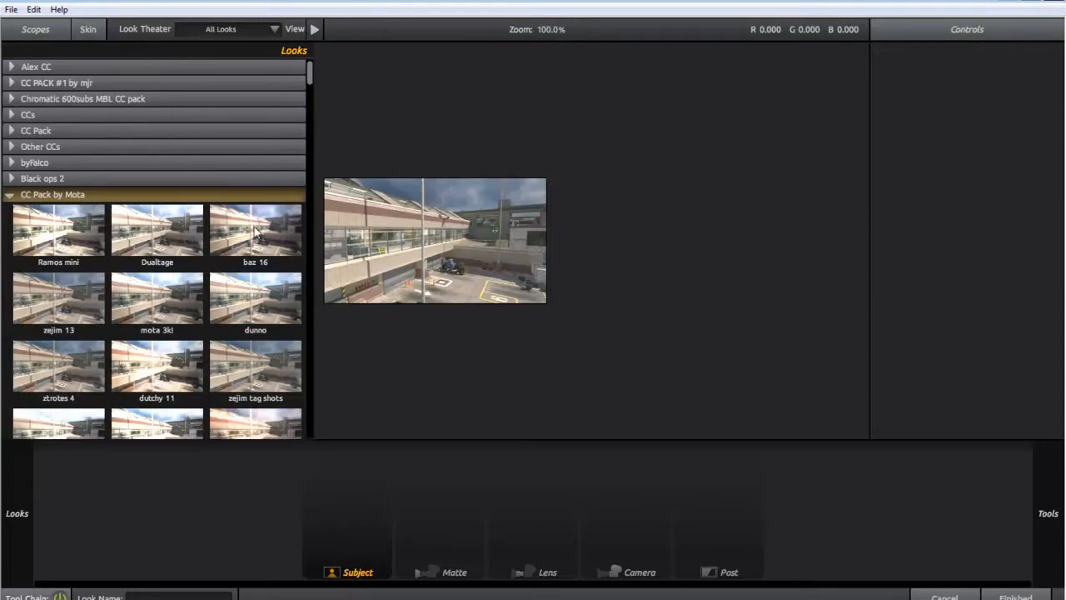
- Apply a CC Pack by Mota preset look to grade the clip
{"action": "double_click", "coordinate": [257, 230]}
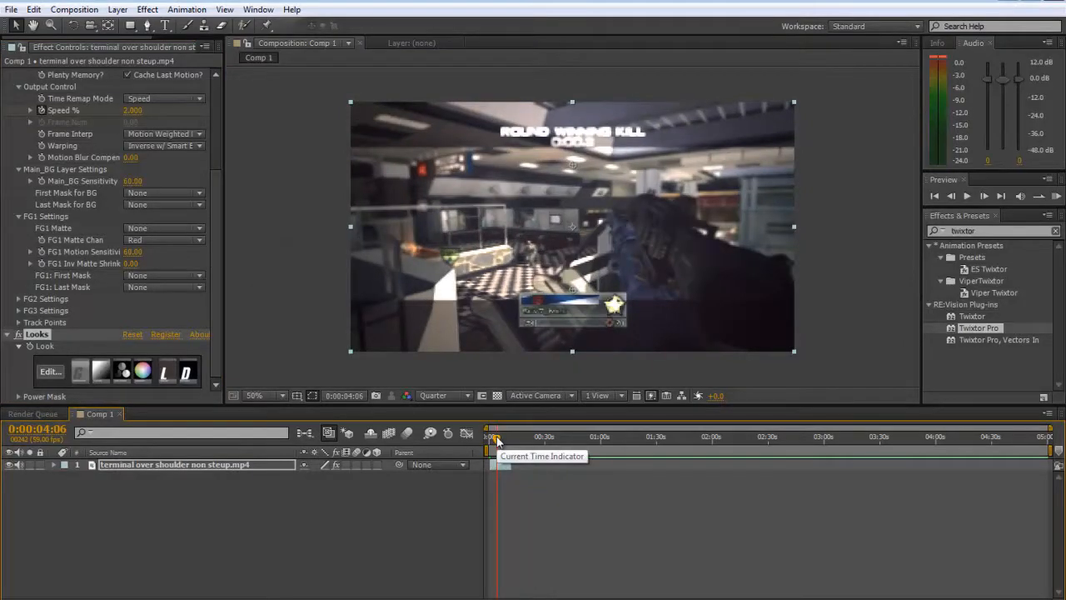
- Scrub back to about three seconds and bring up the viewer's Resolution choices
{"action": "left_click_drag", "start_coordinate": [497, 436], "coordinate": [491, 436]}
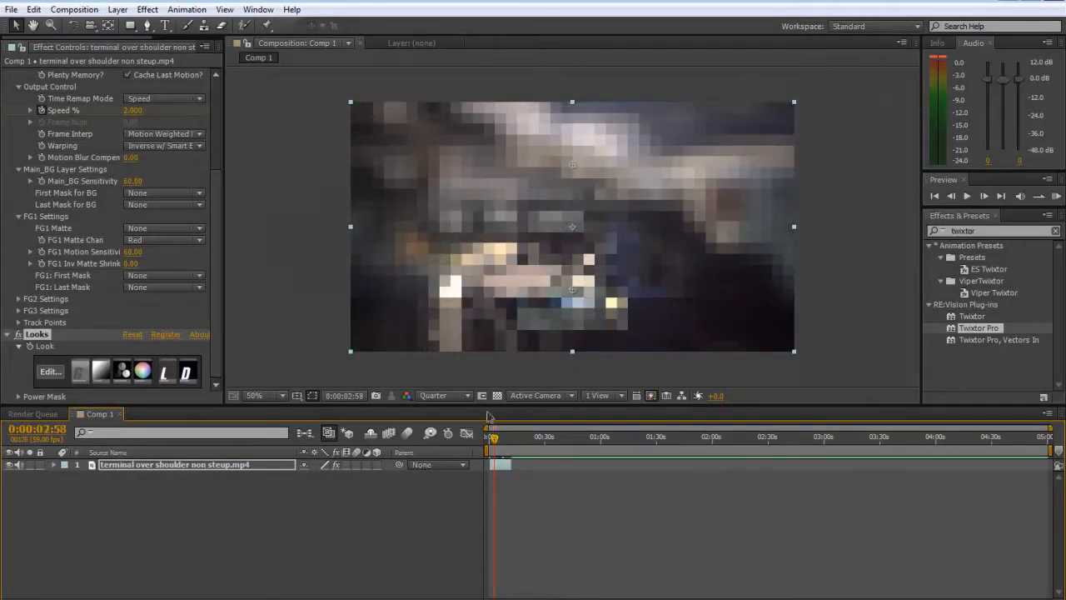
{"action": "left_click", "coordinate": [444, 394]}
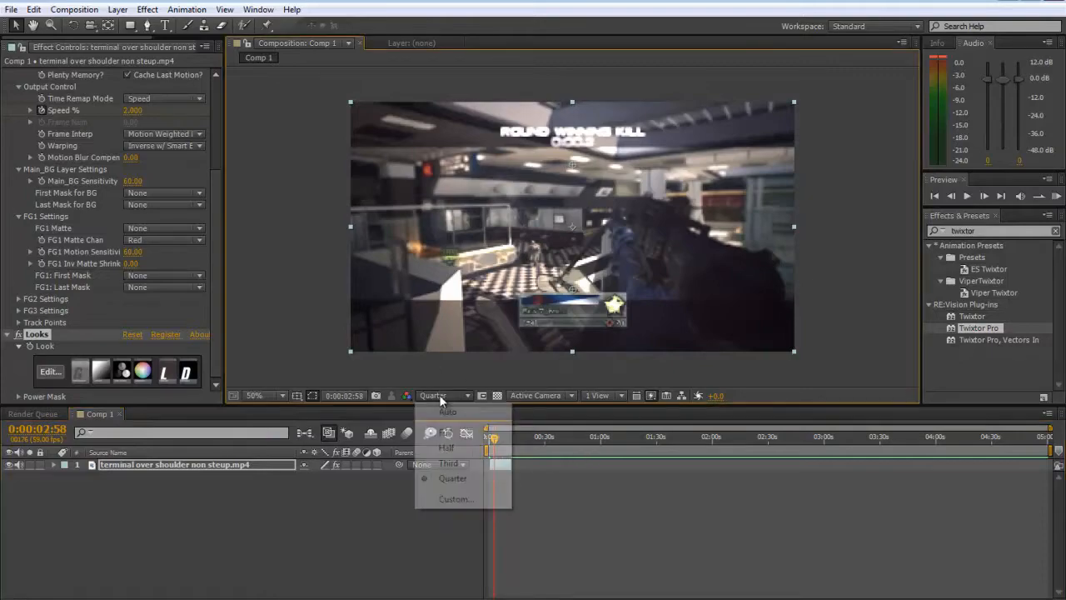